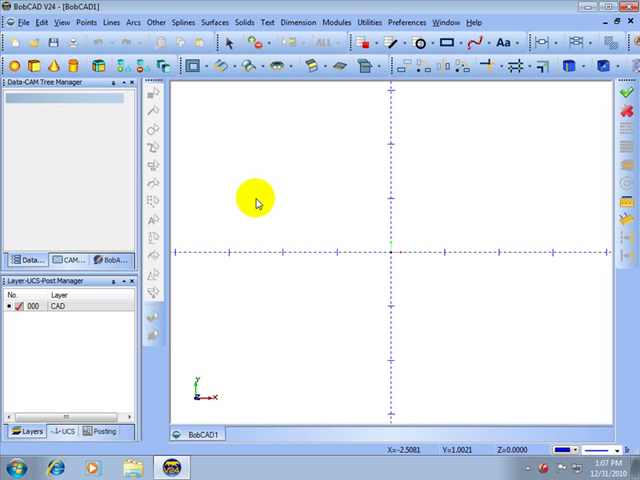
{"action": "mouse_move", "coordinate": [273, 200]}
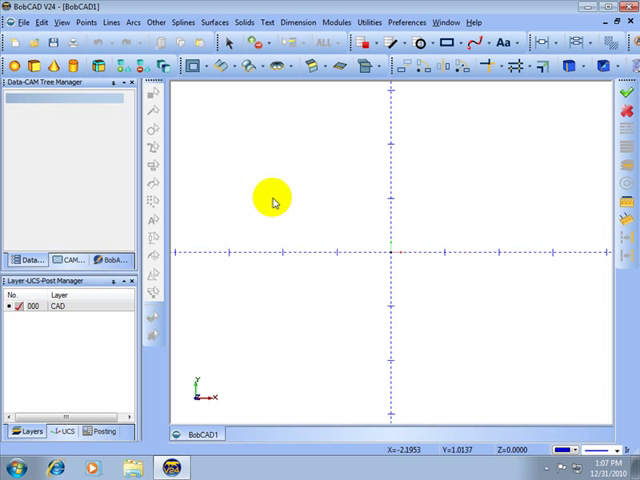
Show the CAM tree, expand CAM Part and select Milling Tools
{"action": "left_click", "coordinate": [67, 259]}
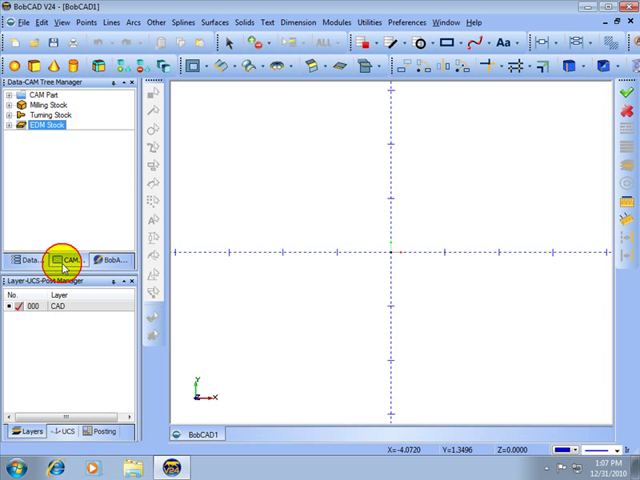
{"action": "left_click", "coordinate": [45, 105]}
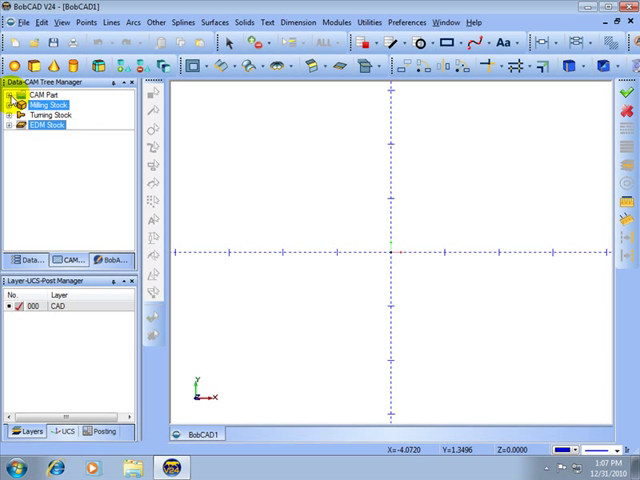
{"action": "left_click", "coordinate": [11, 96]}
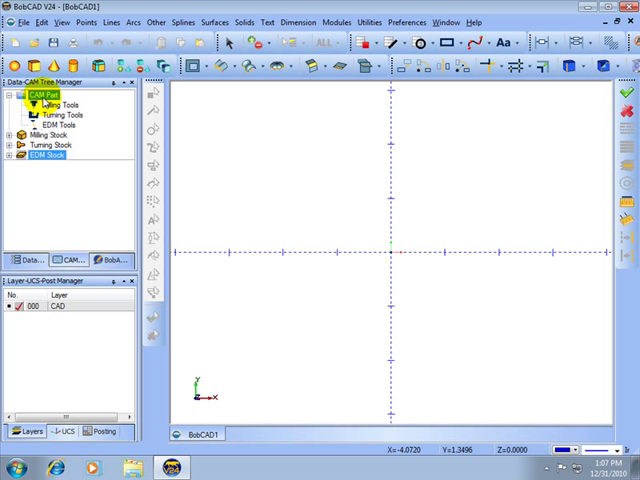
{"action": "left_click", "coordinate": [62, 105]}
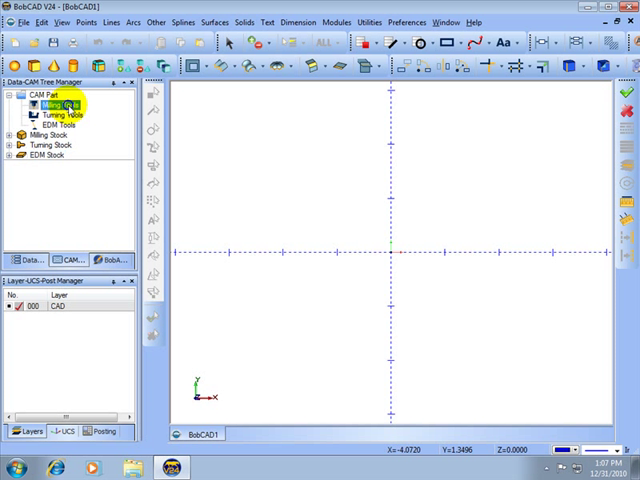
Bring up the Milling Tools options menu with its Default cutting conditions submenu
{"action": "right_click", "coordinate": [55, 104]}
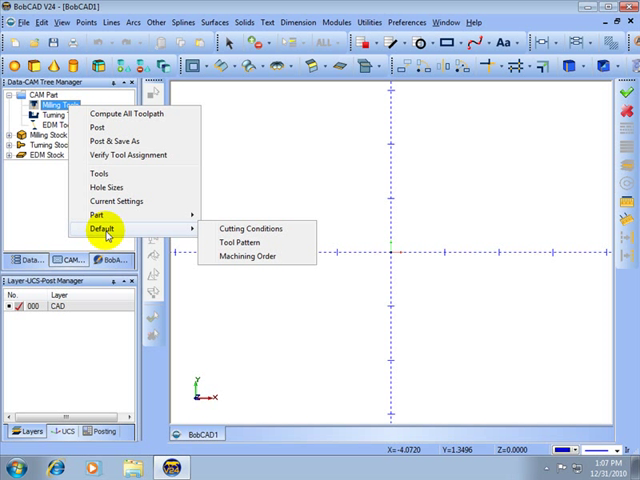
{"action": "mouse_move", "coordinate": [140, 214]}
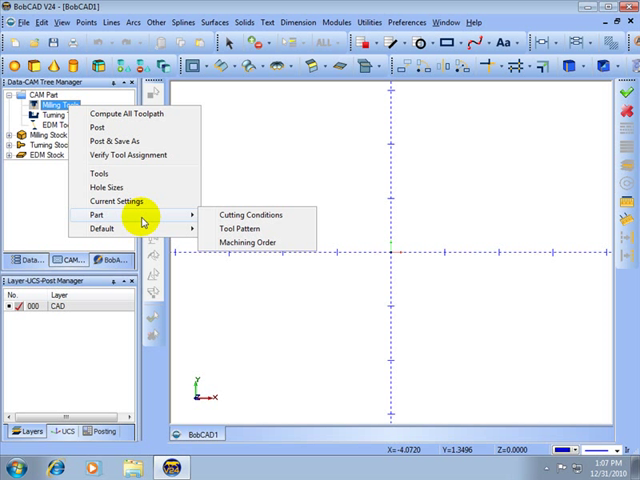
{"action": "mouse_move", "coordinate": [235, 215]}
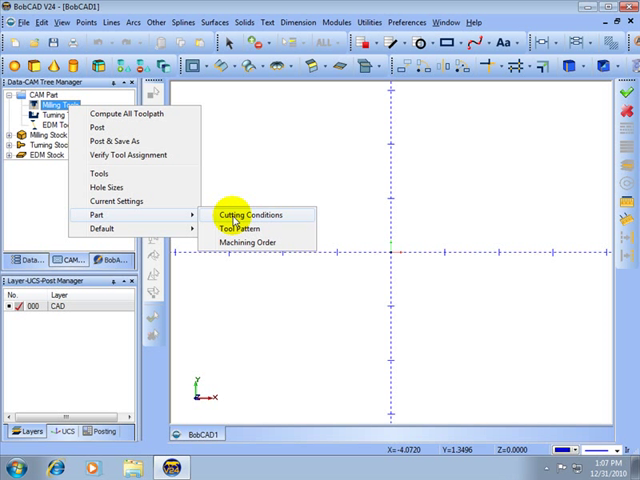
{"action": "mouse_move", "coordinate": [162, 233]}
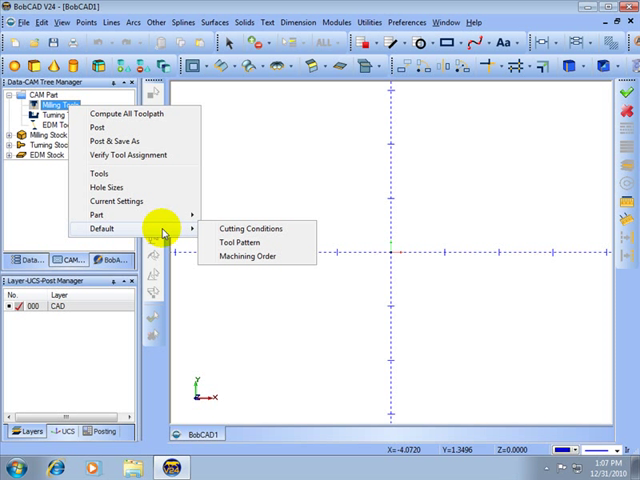
{"action": "mouse_move", "coordinate": [254, 229]}
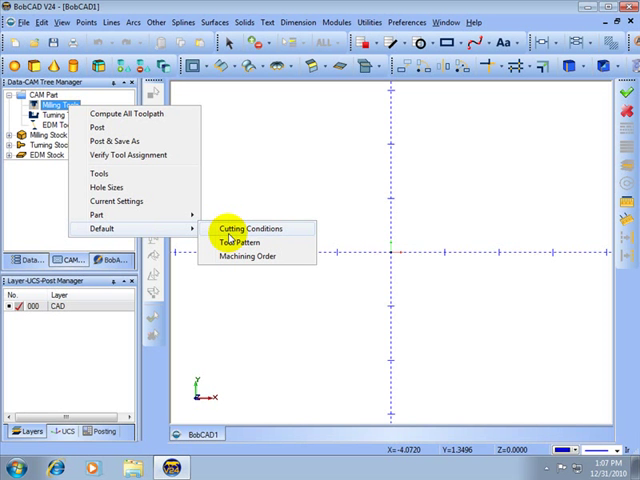
Open the global Cutting Conditions, collapse the material groups and expand SOFT STEEL
{"action": "left_click", "coordinate": [253, 229]}
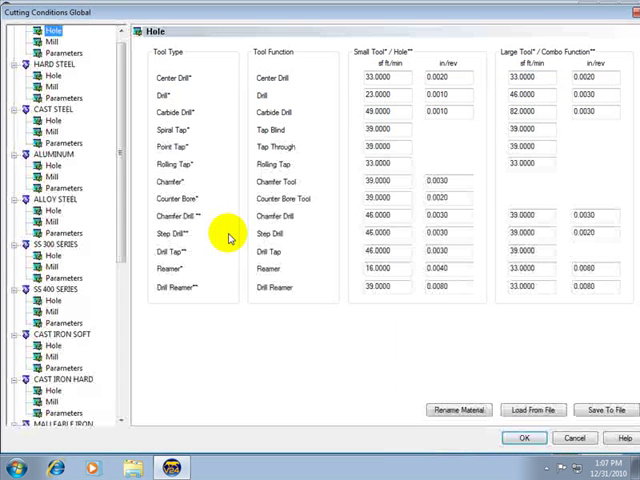
{"action": "scroll", "scroll_direction": "up", "scroll_amount": 3}
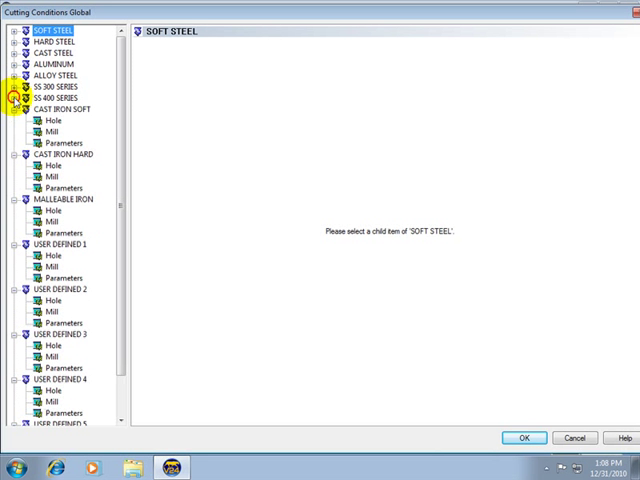
{"action": "left_click", "coordinate": [13, 109]}
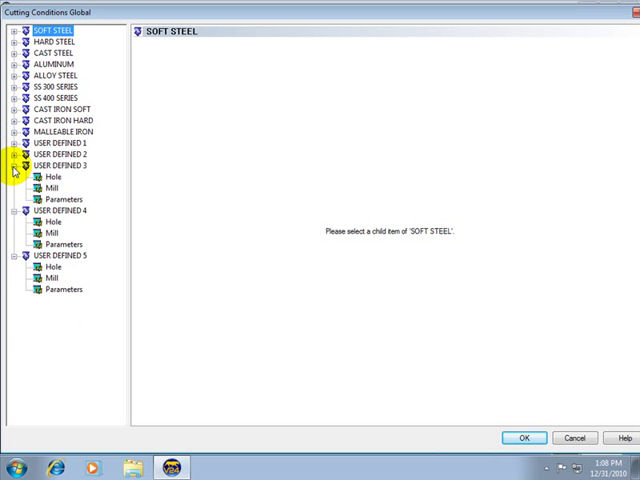
{"action": "left_click", "coordinate": [11, 165]}
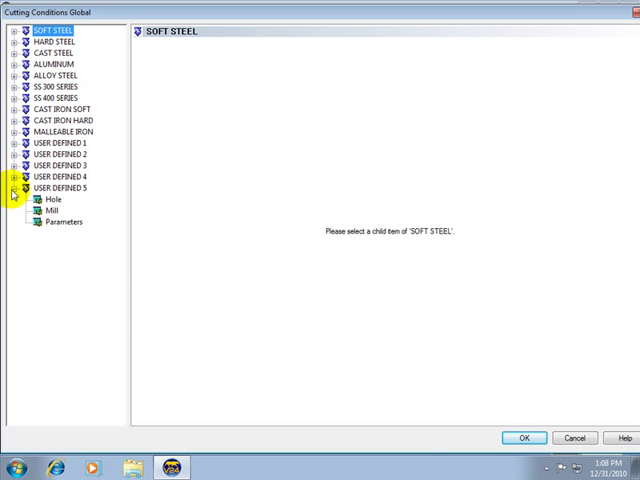
{"action": "left_click", "coordinate": [10, 188]}
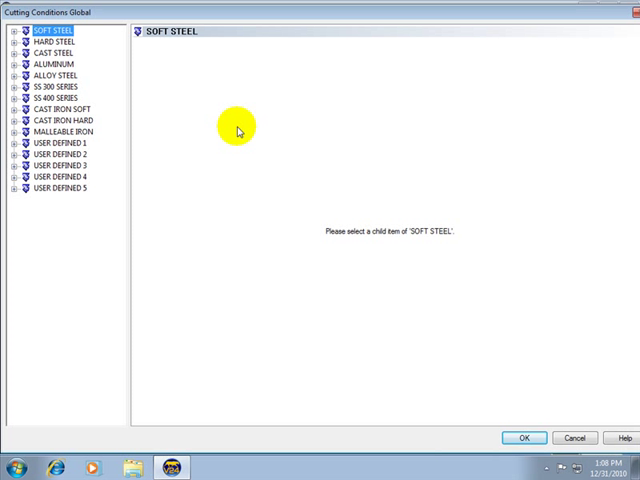
{"action": "mouse_move", "coordinate": [213, 65]}
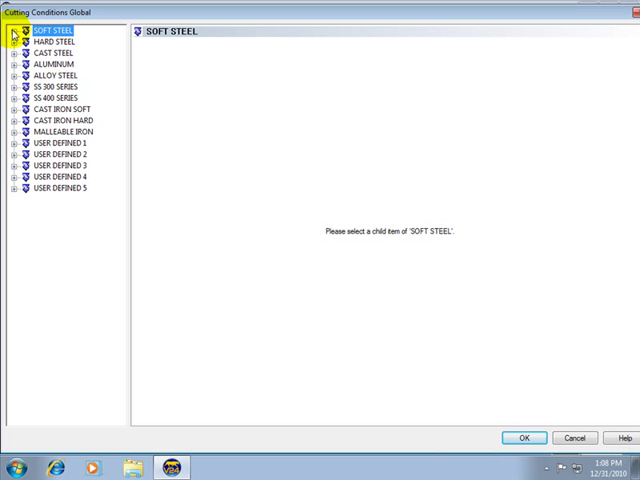
{"action": "left_click", "coordinate": [10, 31]}
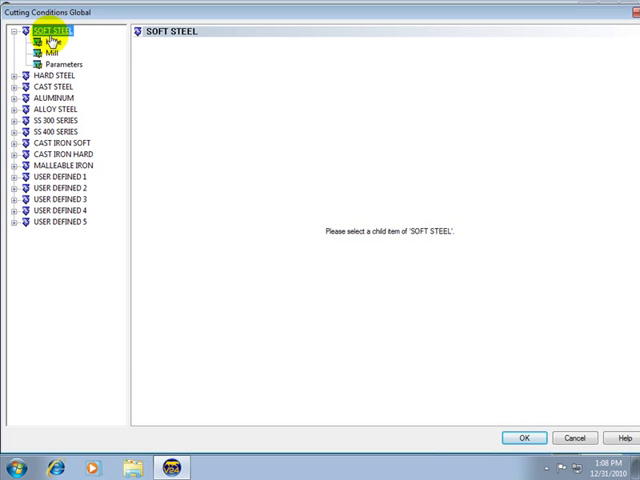
Review SOFT STEEL's Mill, Parameters and Hole cutting-condition pages
{"action": "left_click", "coordinate": [48, 53]}
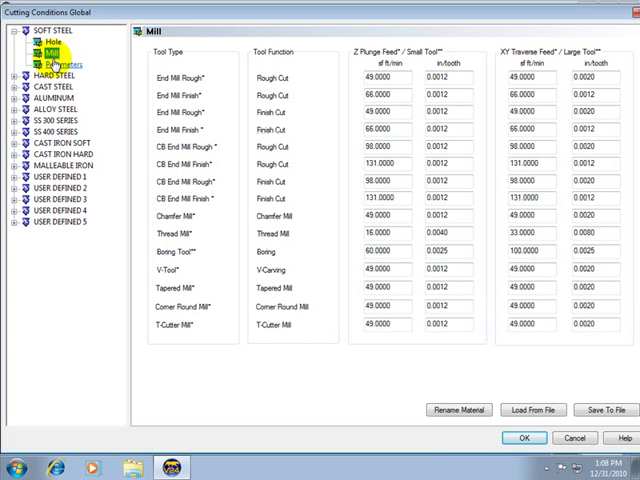
{"action": "left_click", "coordinate": [56, 61]}
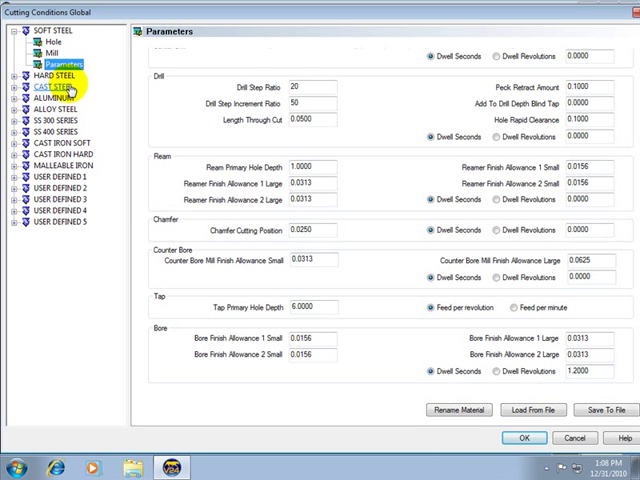
{"action": "left_click", "coordinate": [41, 42]}
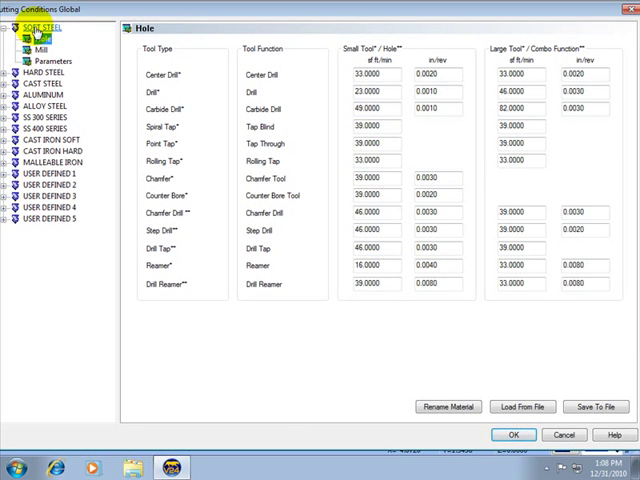
Rename the SOFT STEEL material to PLASTIC
{"action": "left_click", "coordinate": [47, 41]}
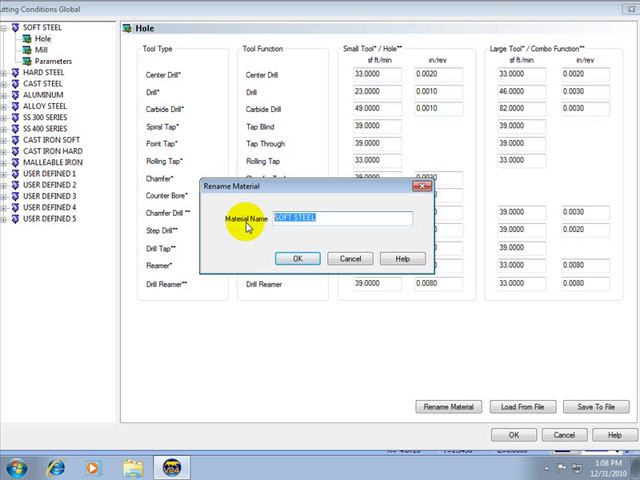
{"action": "type", "text": "PLASTI"}
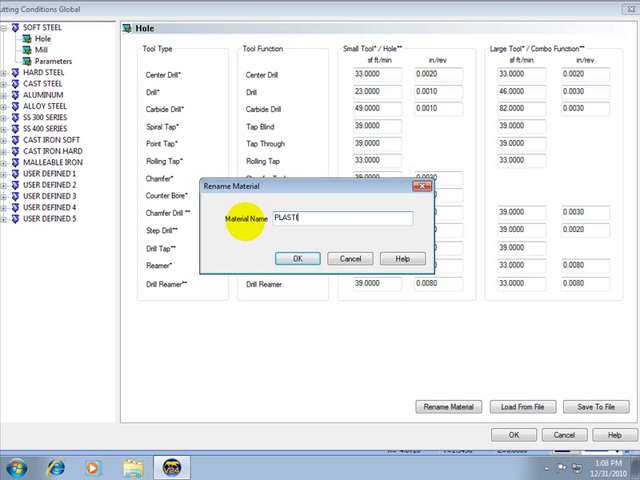
{"action": "left_click", "coordinate": [297, 258]}
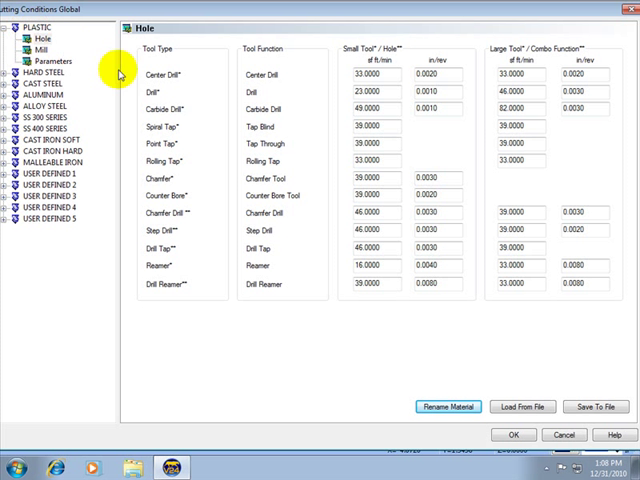
{"action": "mouse_move", "coordinate": [596, 407]}
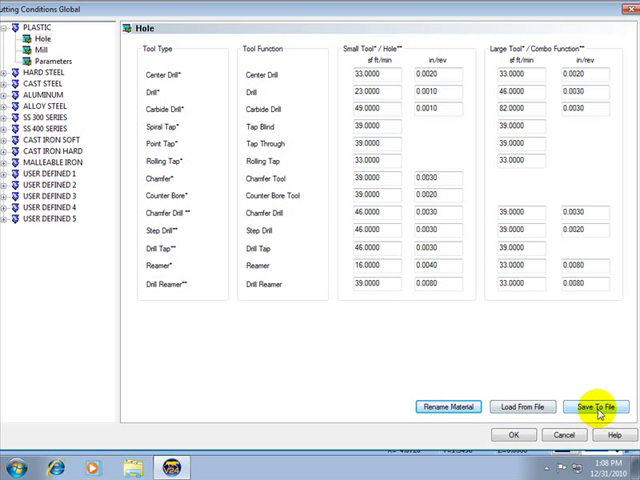
{"action": "mouse_move", "coordinate": [105, 88]}
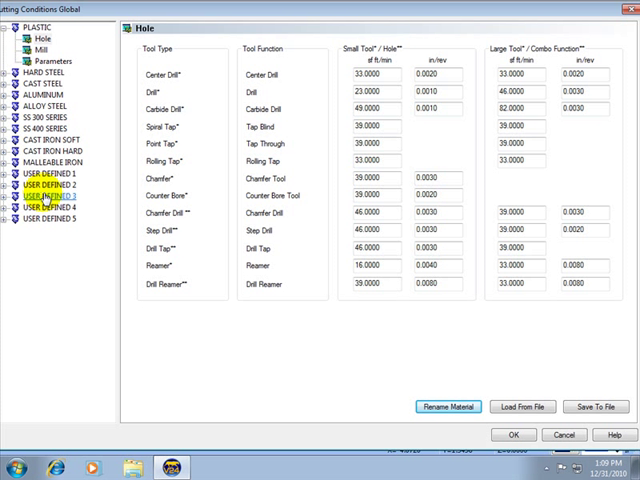
{"action": "left_click", "coordinate": [45, 38]}
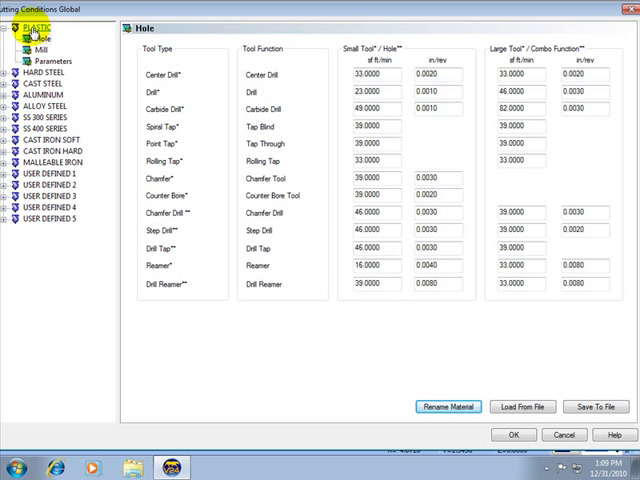
{"action": "left_click", "coordinate": [43, 38]}
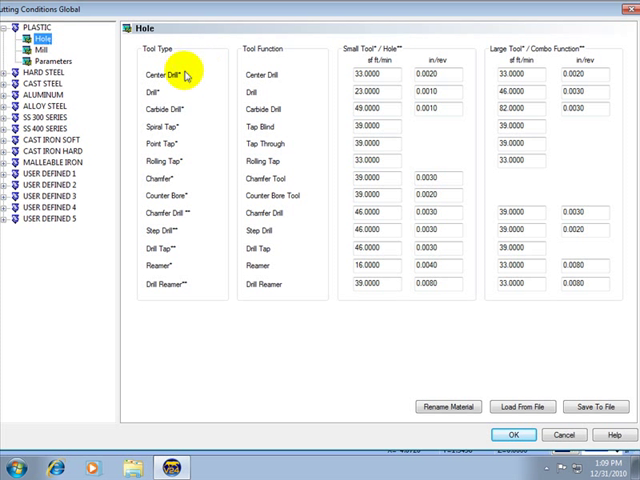
{"action": "mouse_move", "coordinate": [258, 291]}
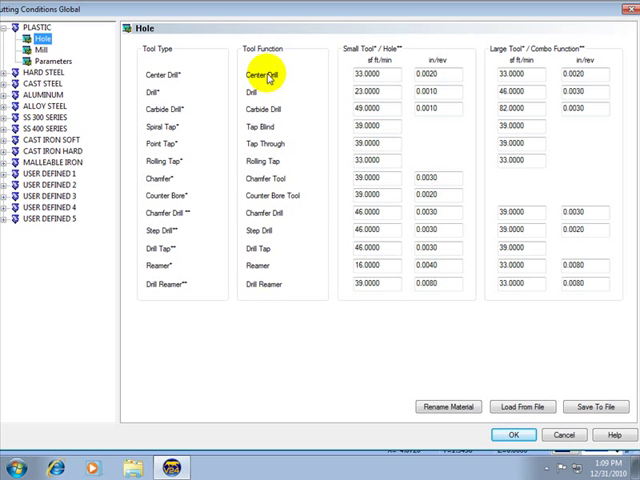
{"action": "mouse_move", "coordinate": [355, 56]}
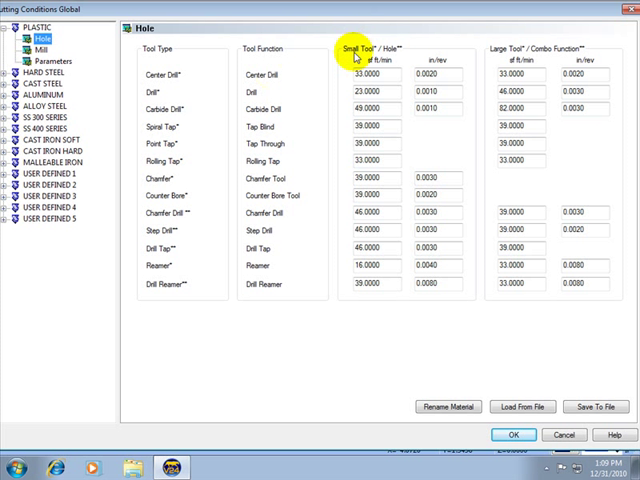
{"action": "mouse_move", "coordinate": [510, 52]}
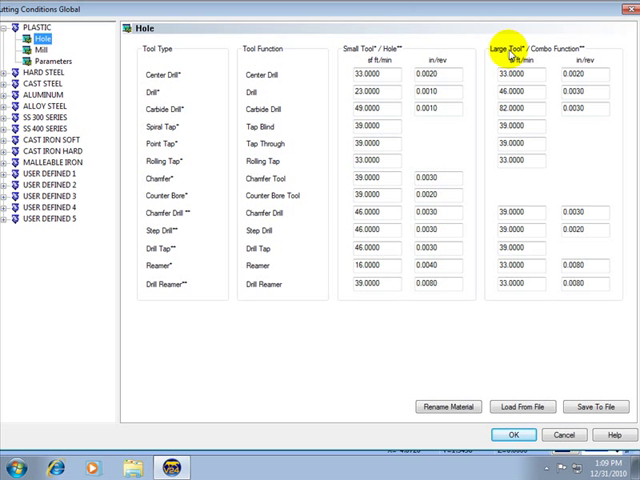
{"action": "mouse_move", "coordinate": [356, 308]}
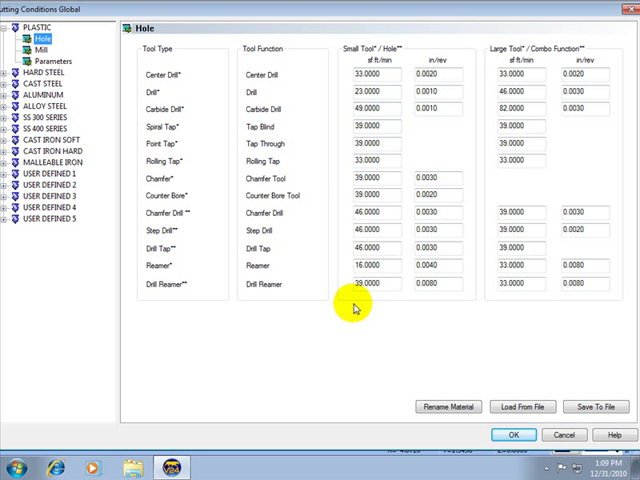
{"action": "left_click", "coordinate": [369, 273]}
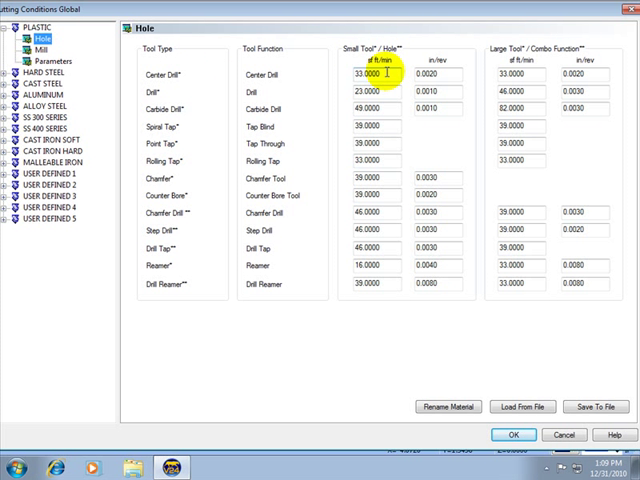
{"action": "mouse_move", "coordinate": [345, 78]}
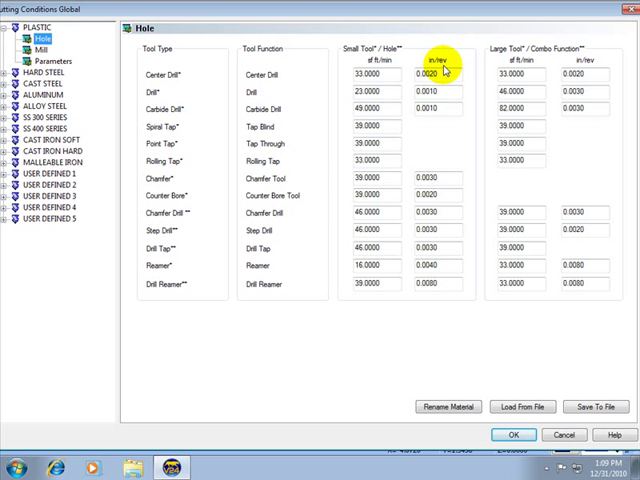
{"action": "mouse_move", "coordinate": [413, 73]}
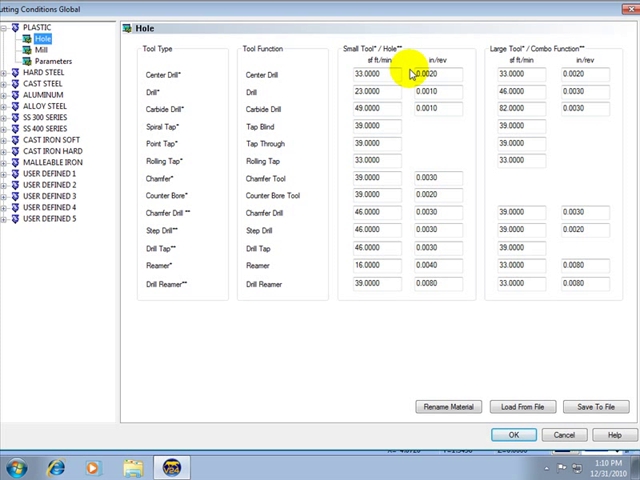
Inspect the small- and large-tool Center Drill speeds, then show PLASTIC's Mill table
{"action": "left_click", "coordinate": [362, 72]}
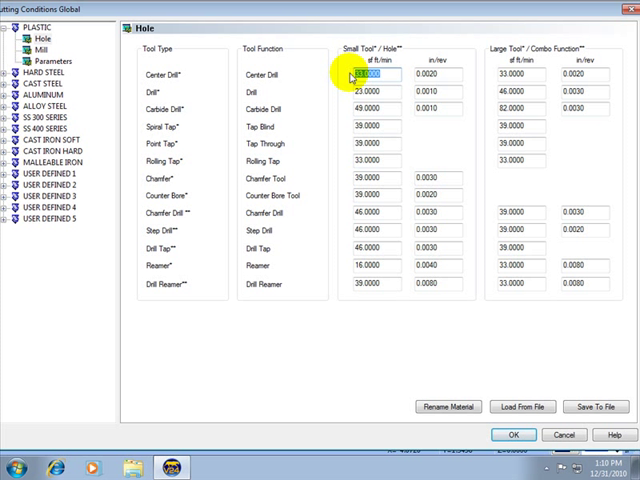
{"action": "left_click", "coordinate": [525, 73]}
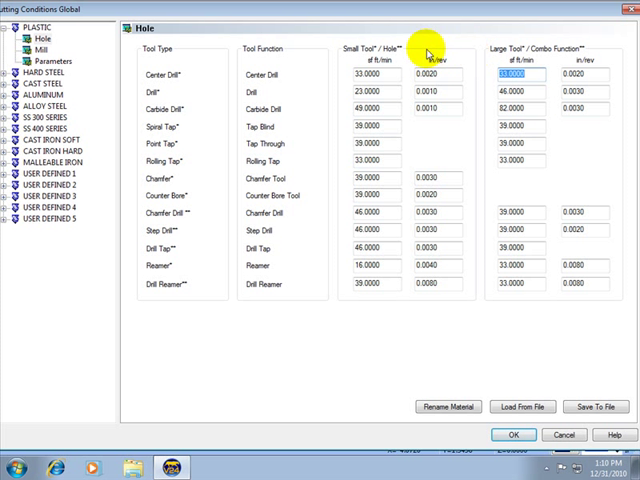
{"action": "mouse_move", "coordinate": [478, 56]}
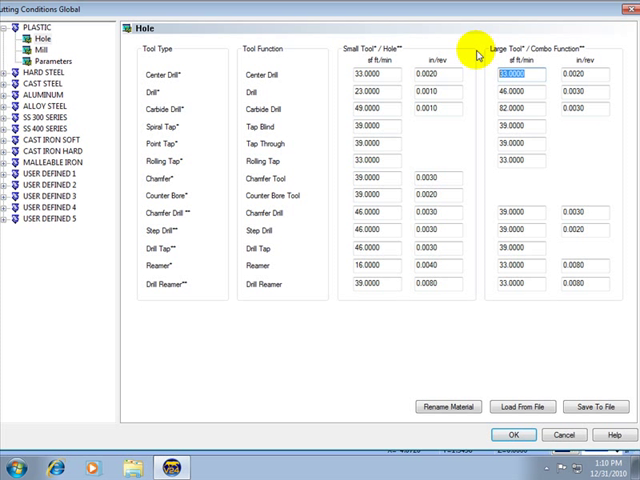
{"action": "mouse_move", "coordinate": [403, 63]}
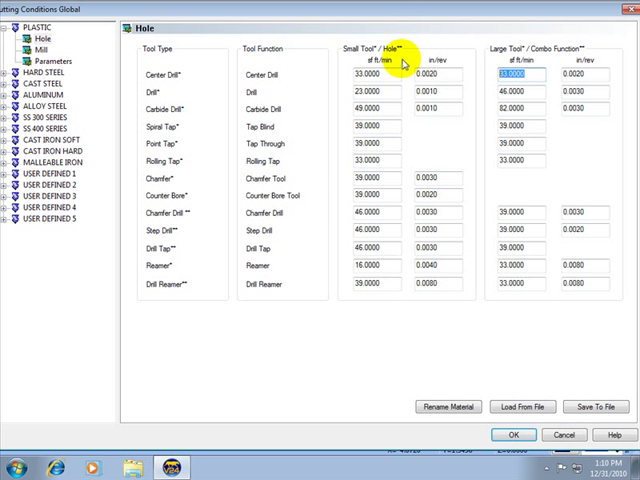
{"action": "mouse_move", "coordinate": [375, 62]}
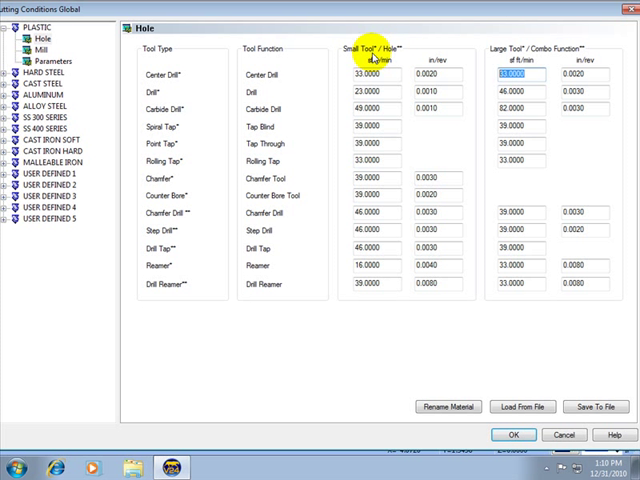
{"action": "mouse_move", "coordinate": [260, 157]}
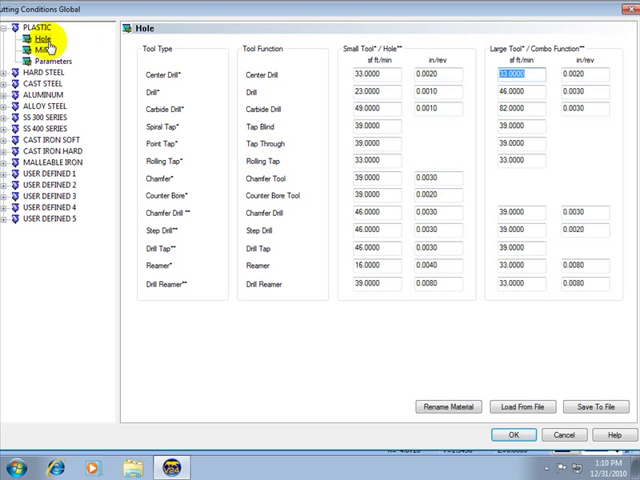
{"action": "left_click", "coordinate": [41, 47]}
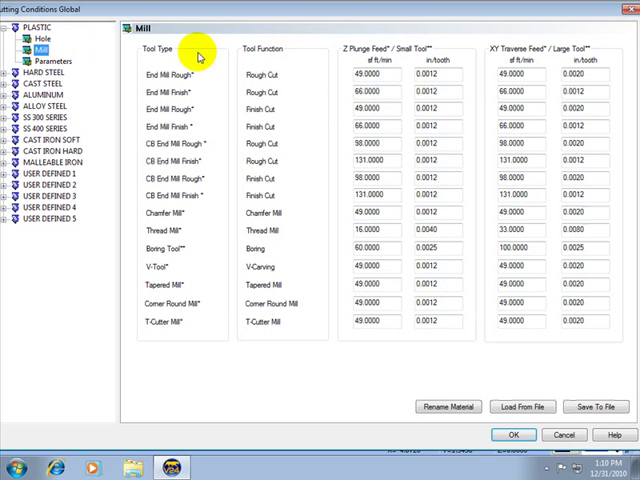
{"action": "mouse_move", "coordinate": [185, 303]}
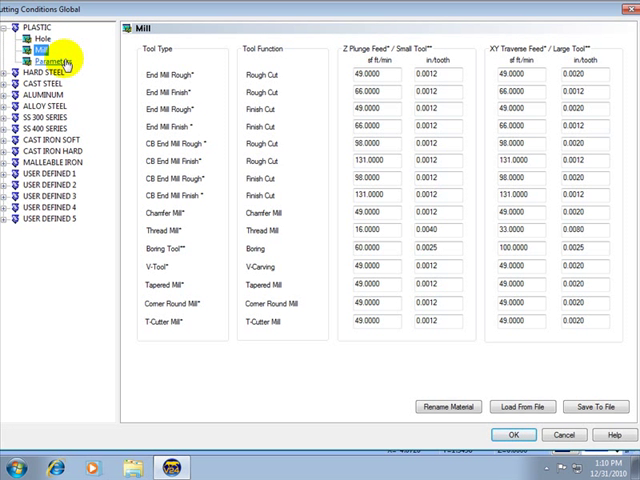
Review PLASTIC's Parameters page, including the Peck Retract Amount field
{"action": "left_click", "coordinate": [50, 49]}
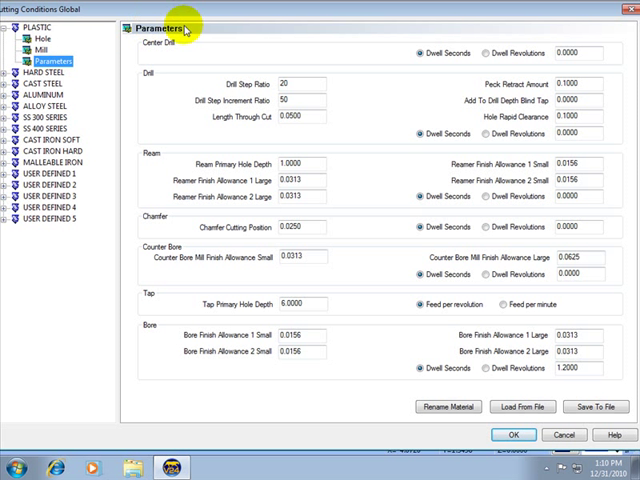
{"action": "mouse_move", "coordinate": [245, 120]}
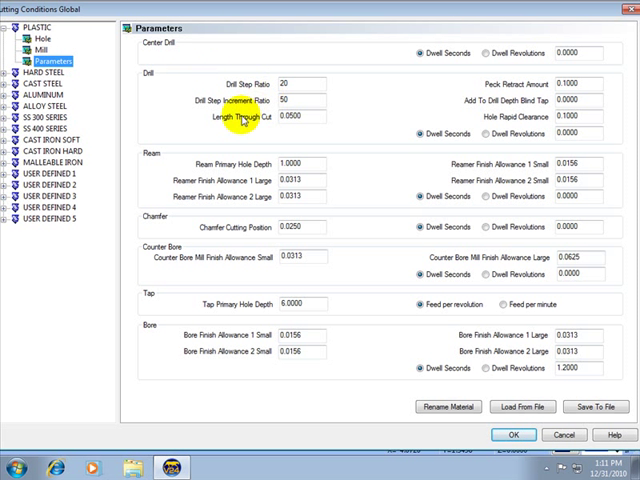
{"action": "mouse_move", "coordinate": [230, 130]}
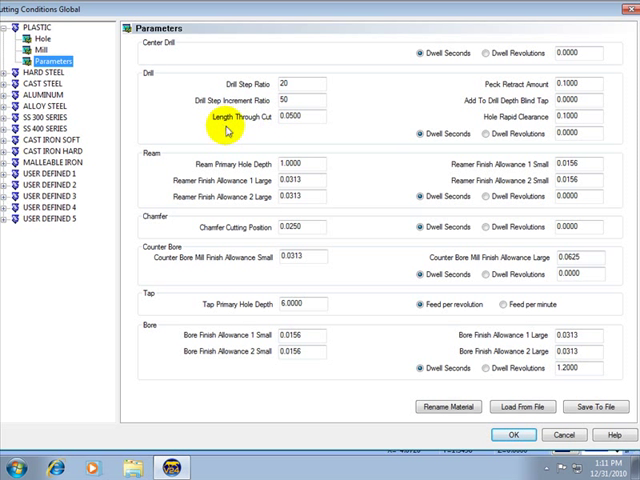
{"action": "mouse_move", "coordinate": [165, 79]}
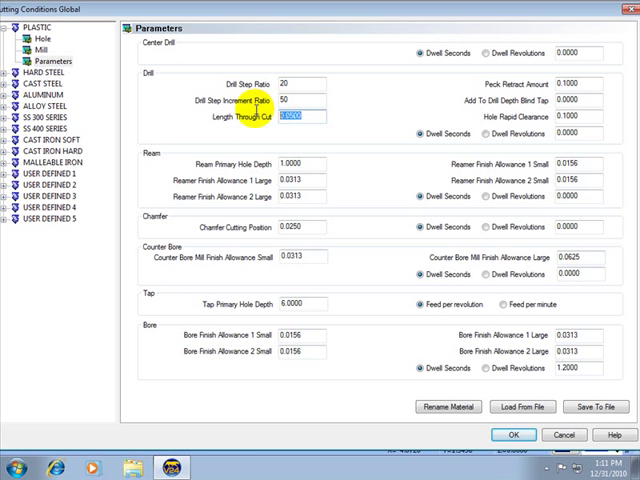
{"action": "left_click", "coordinate": [287, 118]}
{"action": "type", "text": "0.0500"}
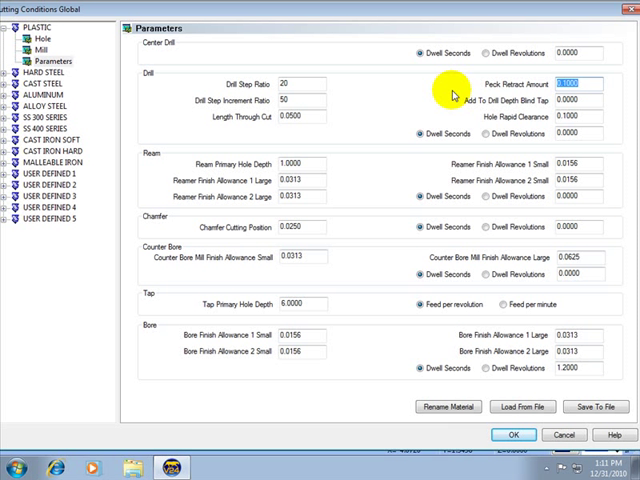
{"action": "mouse_move", "coordinate": [387, 63]}
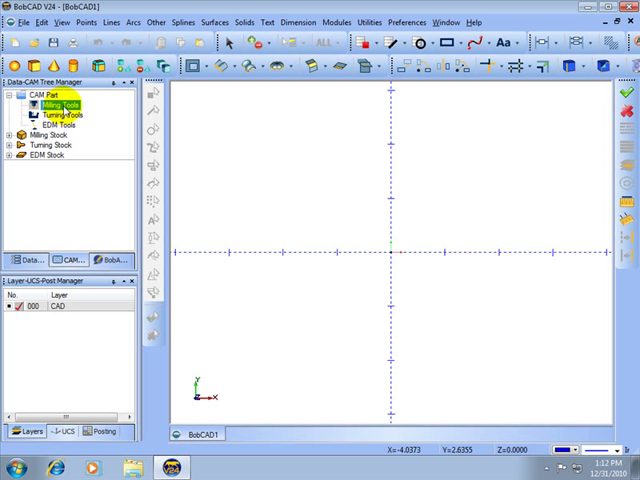
Reopen the current milling cutting conditions and review PLASTIC's Mill and Parameters pages
{"action": "right_click", "coordinate": [58, 104]}
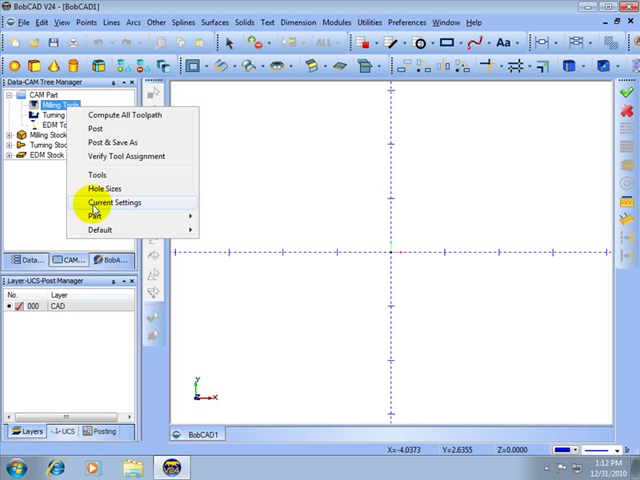
{"action": "left_click", "coordinate": [116, 203]}
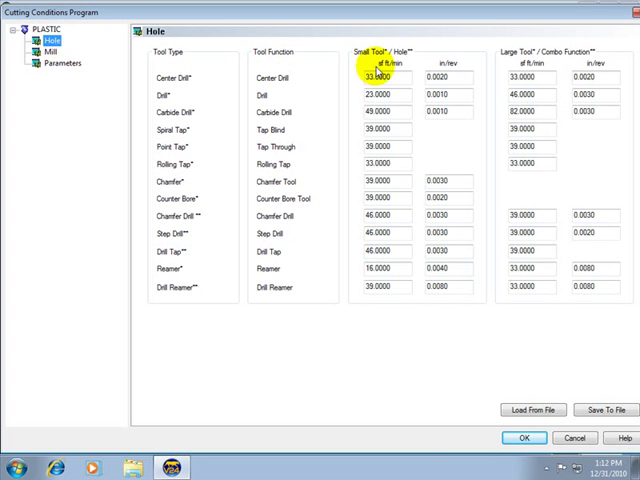
{"action": "left_click", "coordinate": [47, 52]}
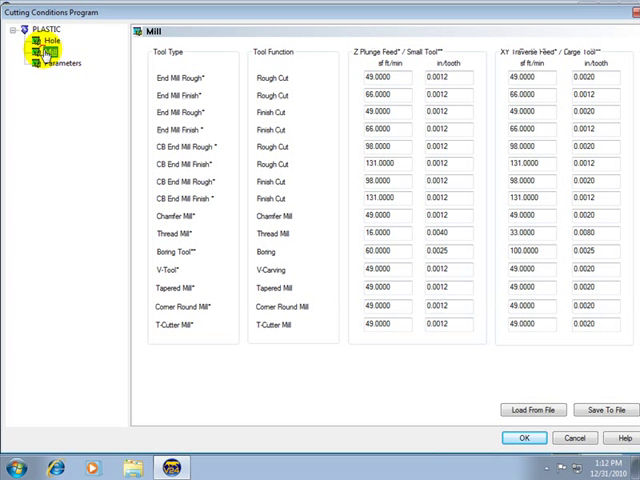
{"action": "left_click", "coordinate": [50, 63]}
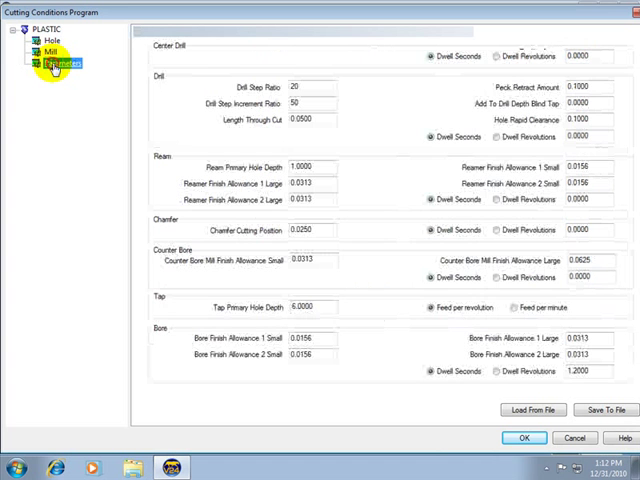
{"action": "left_click", "coordinate": [52, 64]}
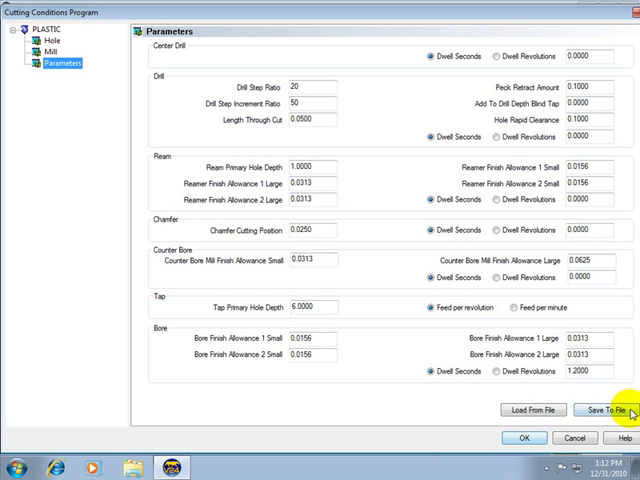
Save the cutting conditions as a PLASTIC file and close the program
{"action": "left_click", "coordinate": [605, 409]}
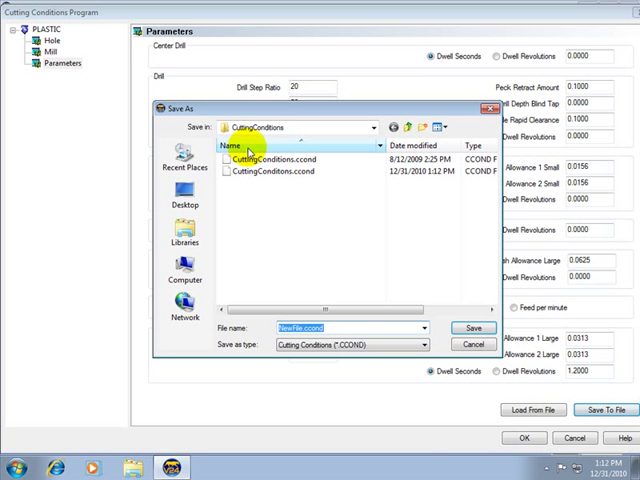
{"action": "mouse_move", "coordinate": [333, 327]}
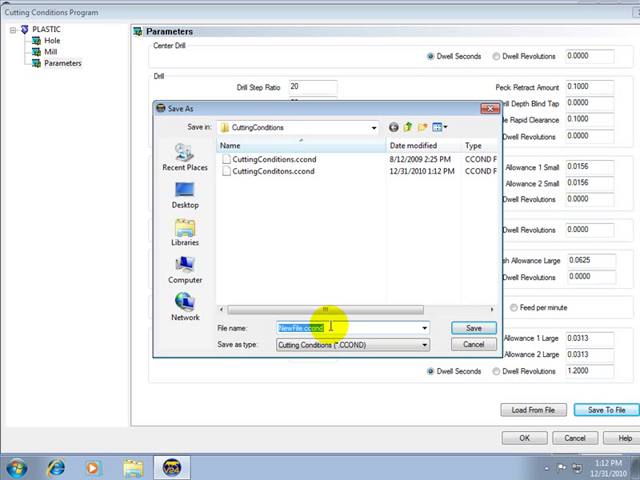
{"action": "type", "text": "PLASTIC"}
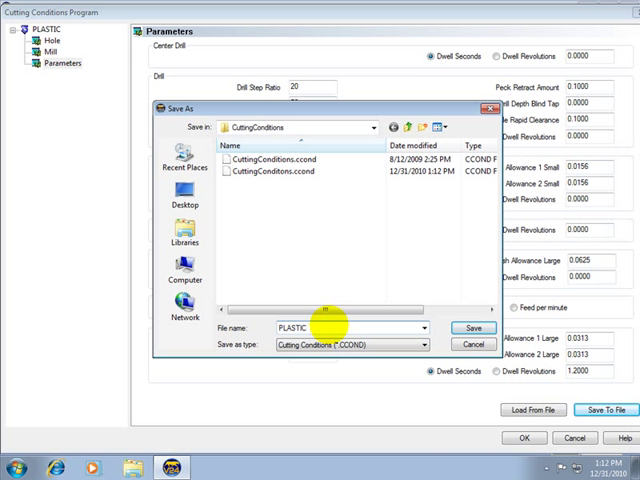
{"action": "left_click", "coordinate": [472, 328]}
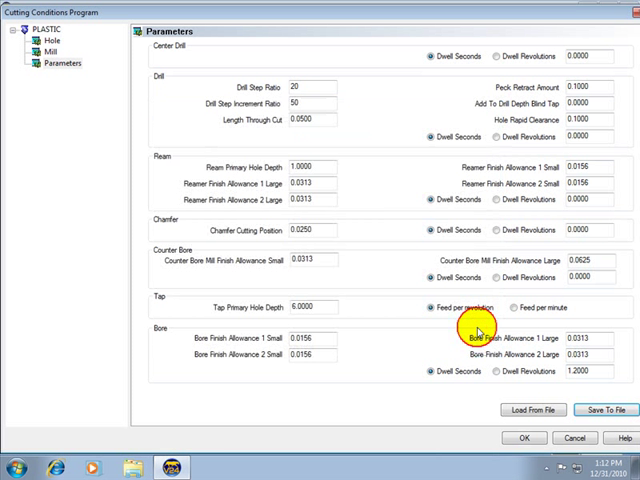
{"action": "mouse_move", "coordinate": [524, 438]}
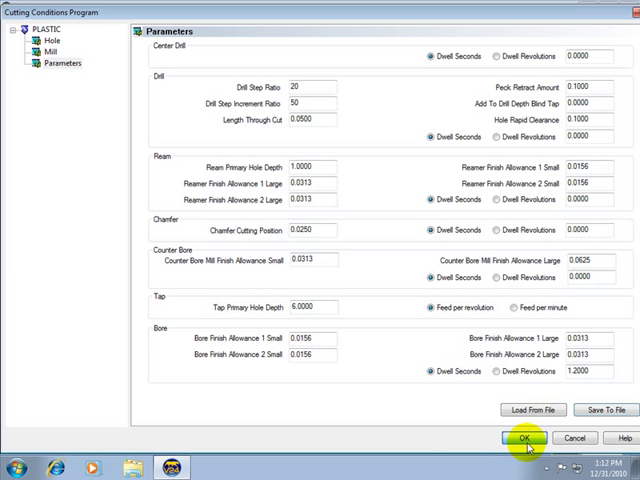
{"action": "left_click", "coordinate": [524, 438]}
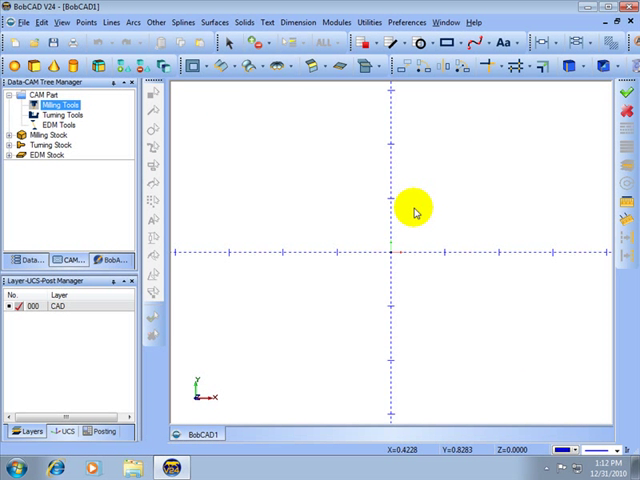
Set the milling Posting cutting conditions file to PLASTIC.CCOND and apply the settings
{"action": "left_click", "coordinate": [58, 105]}
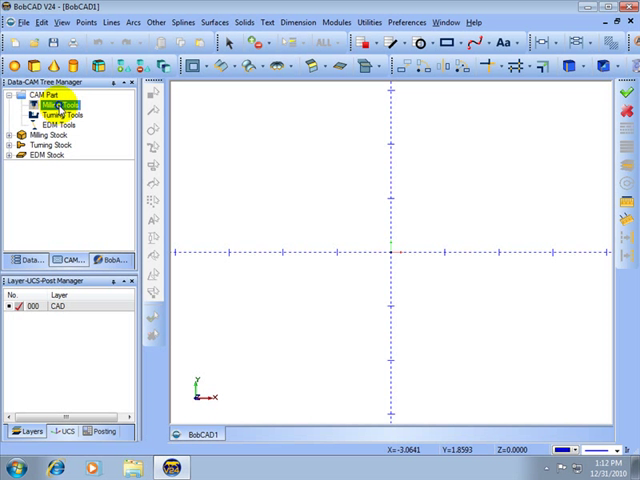
{"action": "double_click", "coordinate": [55, 105]}
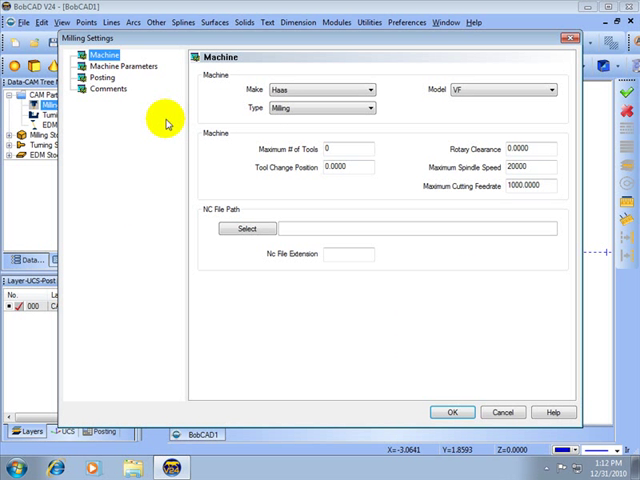
{"action": "left_click", "coordinate": [122, 65]}
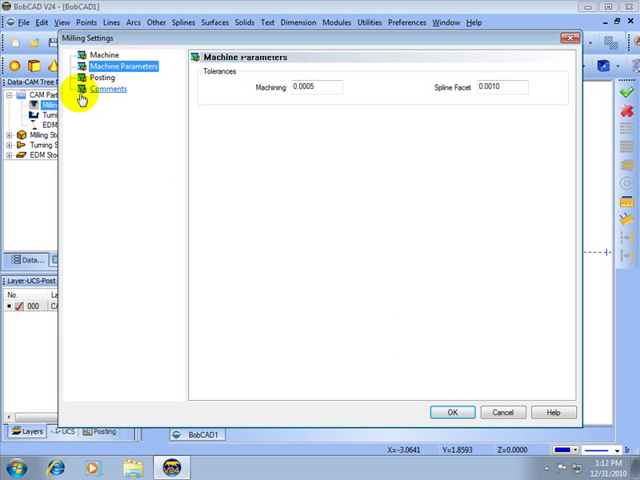
{"action": "left_click", "coordinate": [102, 77]}
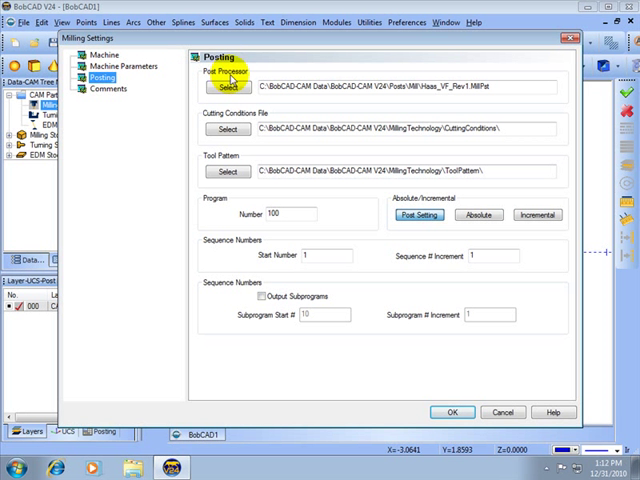
{"action": "mouse_move", "coordinate": [279, 118]}
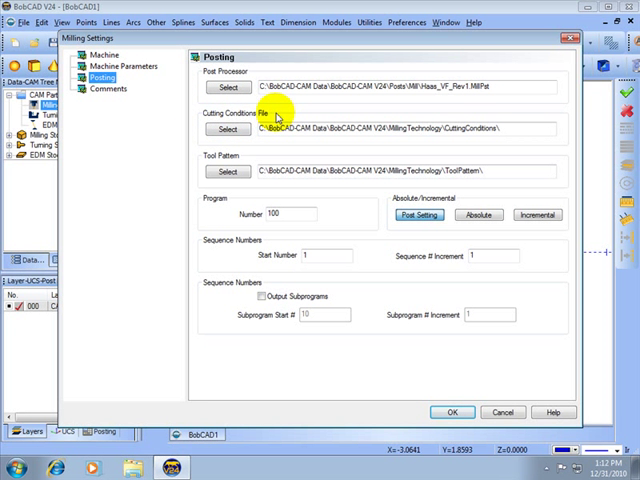
{"action": "left_click", "coordinate": [228, 128]}
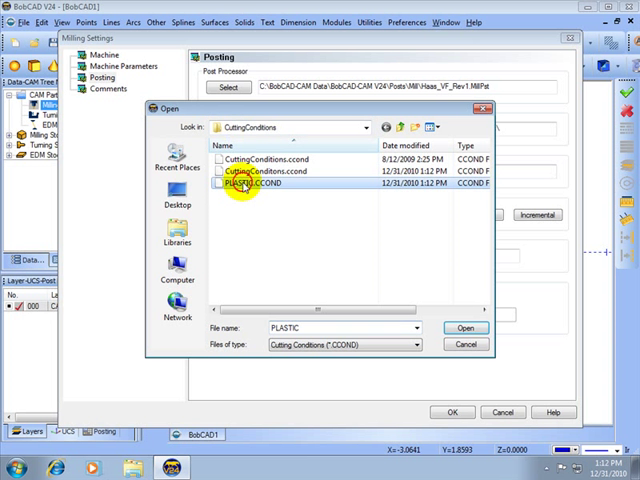
{"action": "mouse_move", "coordinate": [505, 360]}
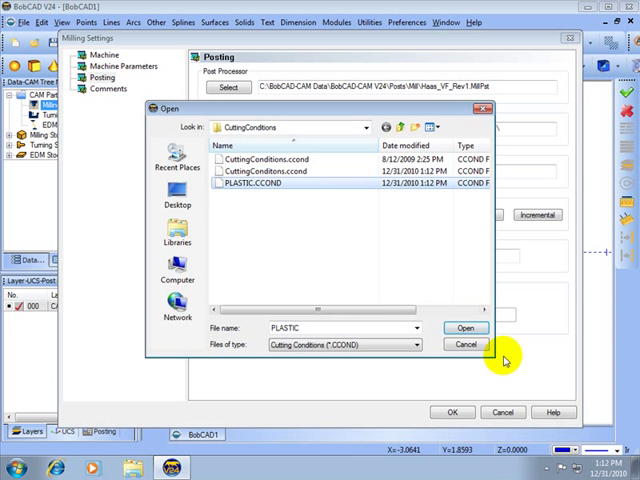
{"action": "left_click", "coordinate": [465, 328]}
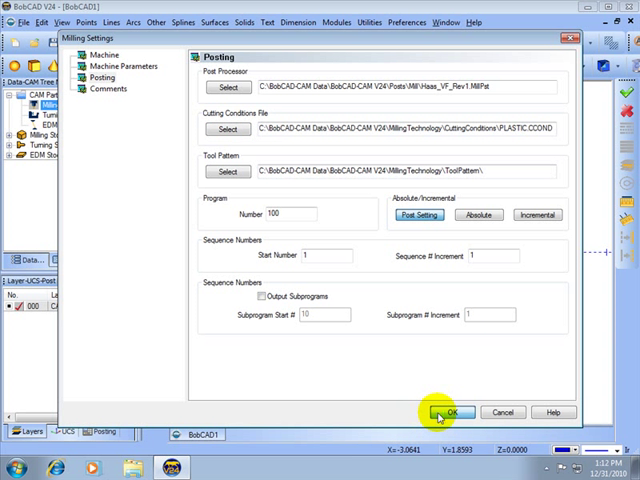
{"action": "left_click", "coordinate": [449, 412]}
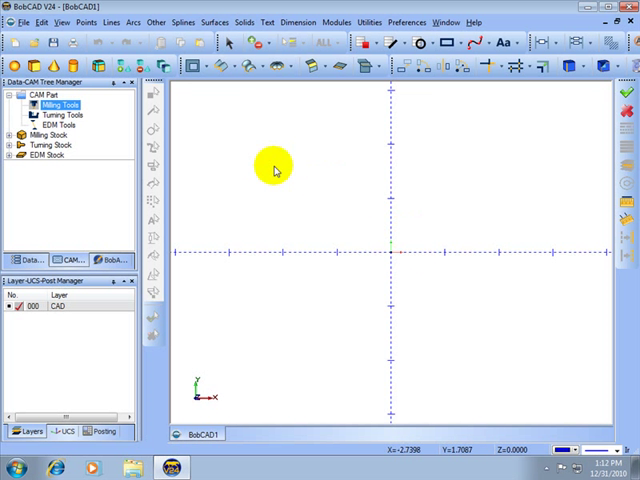
Edit the SOFT STEEL milling stock's material list, then start the new BobCAD2 drawing
{"action": "left_click", "coordinate": [10, 135]}
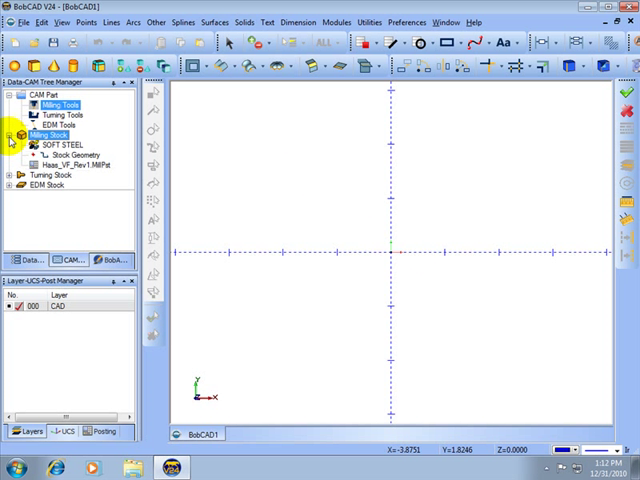
{"action": "left_click", "coordinate": [68, 144]}
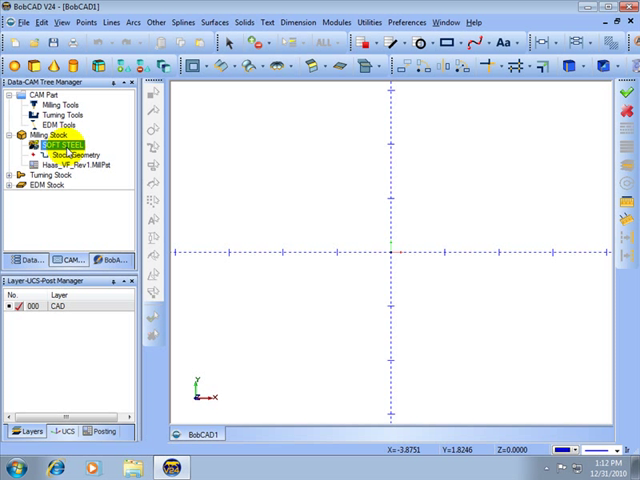
{"action": "right_click", "coordinate": [60, 145]}
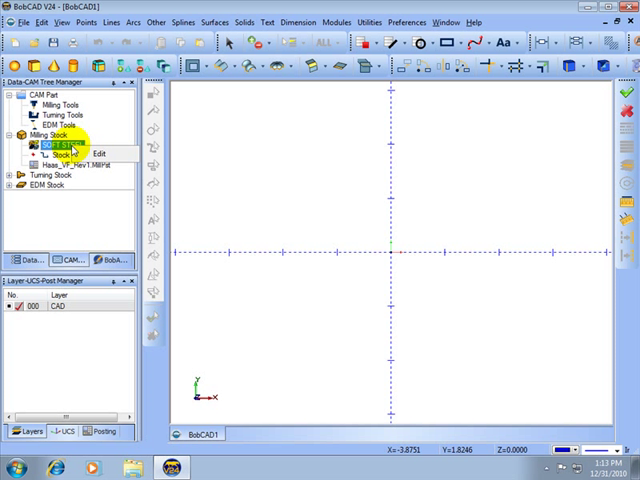
{"action": "left_click", "coordinate": [96, 153]}
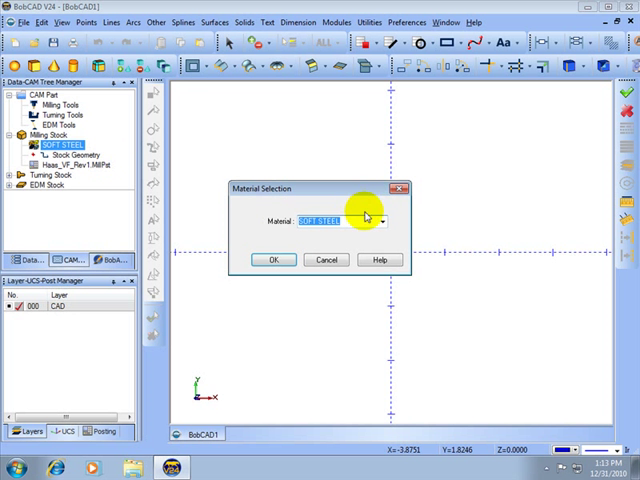
{"action": "left_click", "coordinate": [382, 221]}
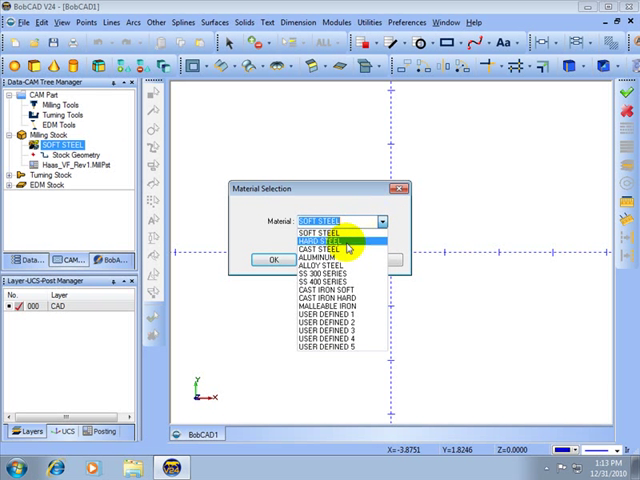
{"action": "left_click", "coordinate": [274, 260]}
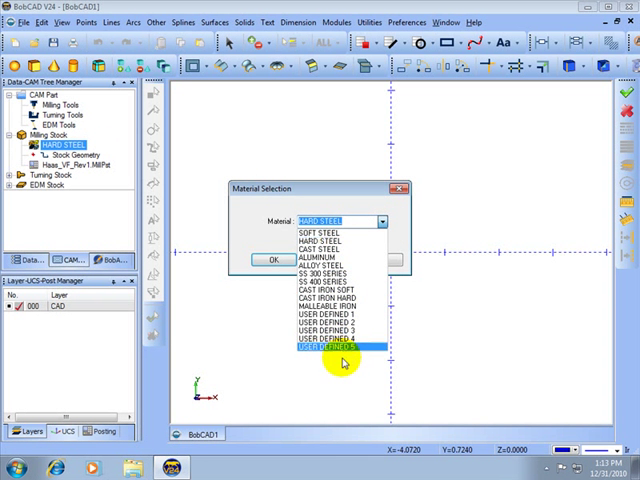
{"action": "left_click", "coordinate": [275, 260]}
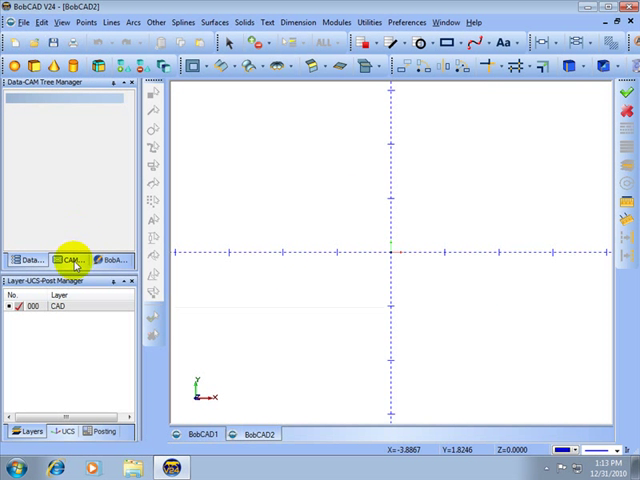
Confirm PLASTIC stock in BobCAD2's CAM tree, then inspect and close the Milling Tools menu
{"action": "left_click", "coordinate": [68, 260]}
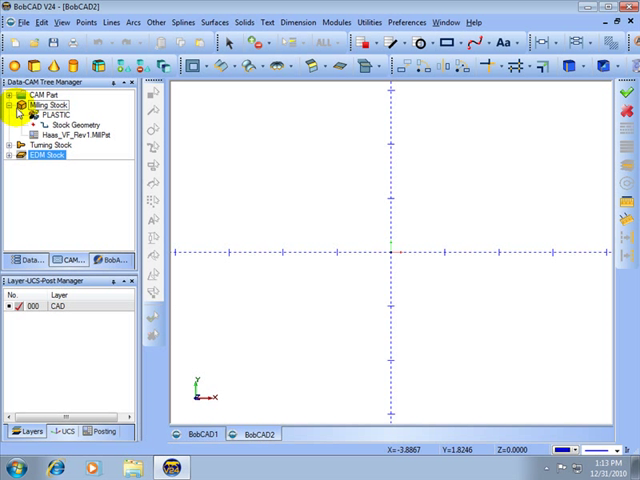
{"action": "left_click", "coordinate": [50, 114]}
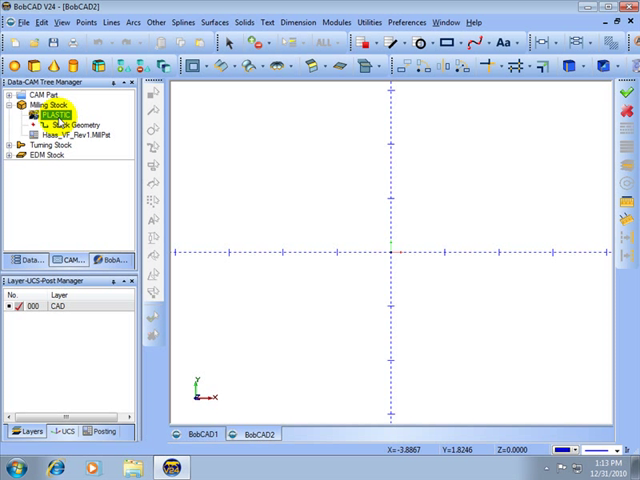
{"action": "left_click", "coordinate": [48, 94]}
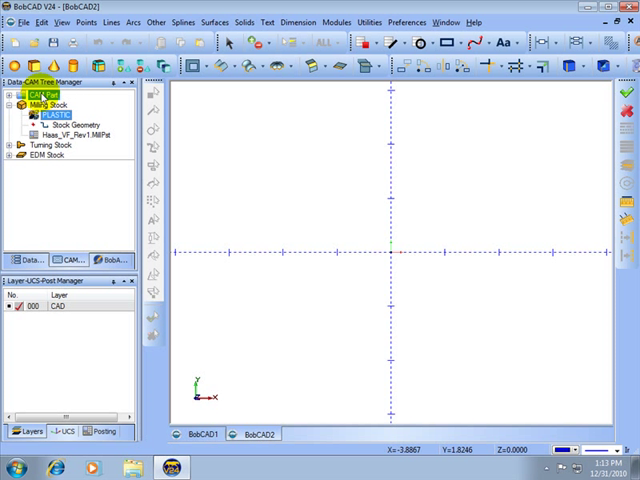
{"action": "right_click", "coordinate": [50, 105]}
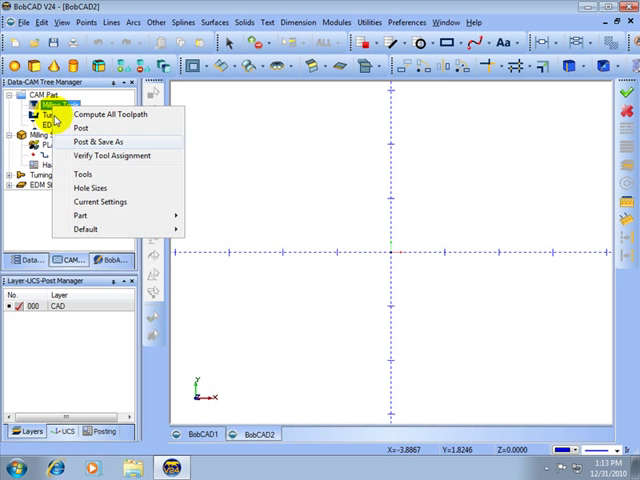
{"action": "mouse_move", "coordinate": [87, 229]}
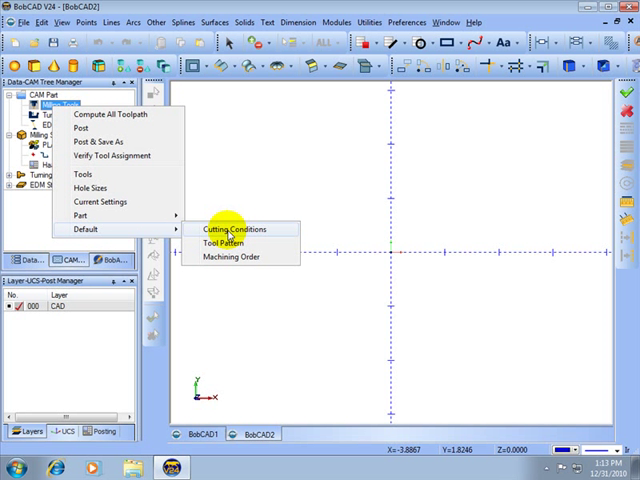
{"action": "mouse_move", "coordinate": [180, 233]}
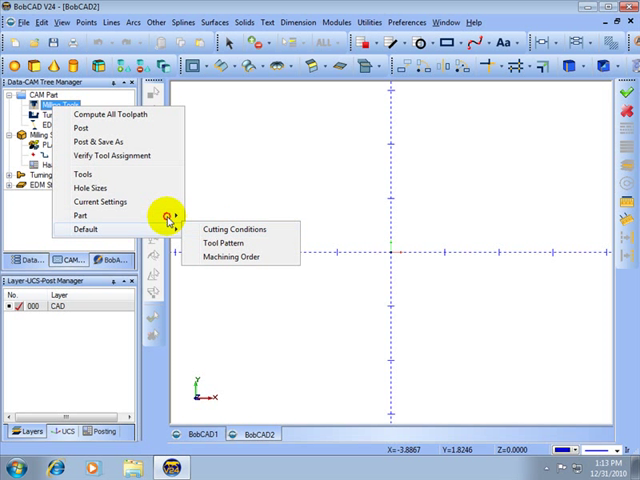
{"action": "mouse_move", "coordinate": [150, 234]}
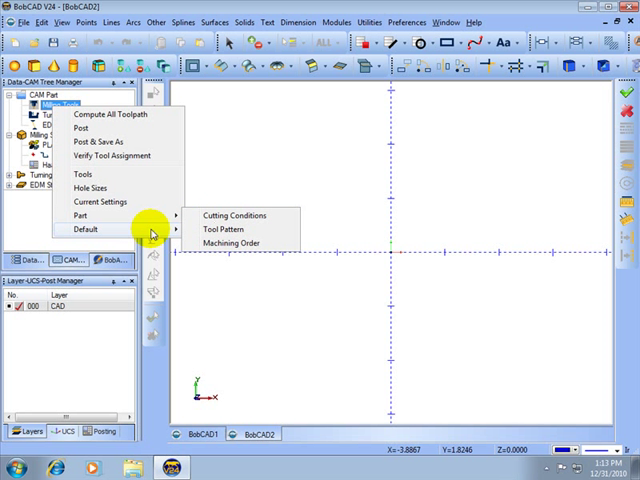
{"action": "left_click", "coordinate": [283, 198]}
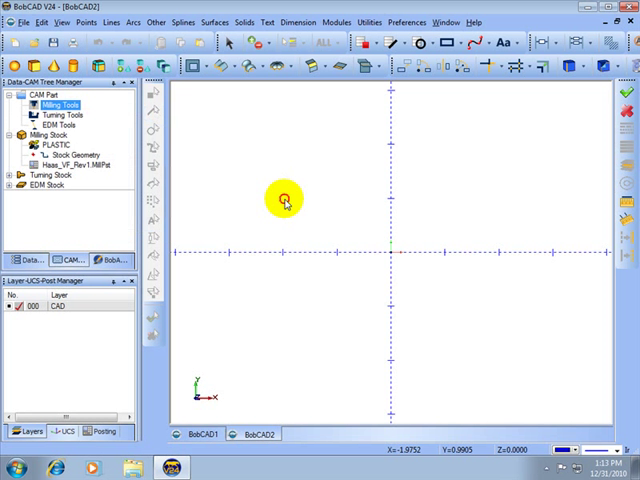